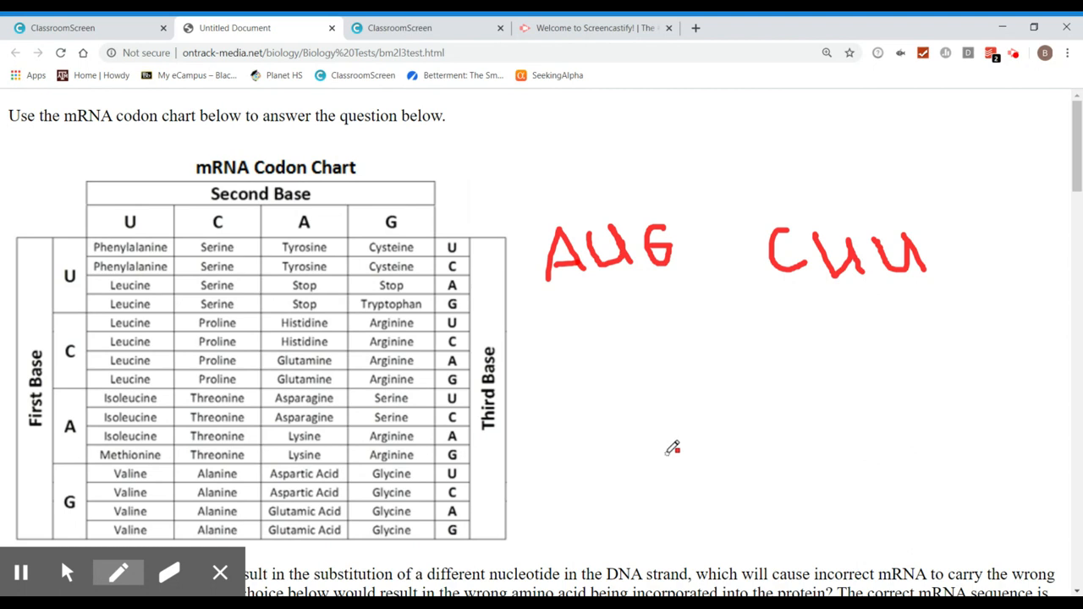
mouse_move(667, 453)
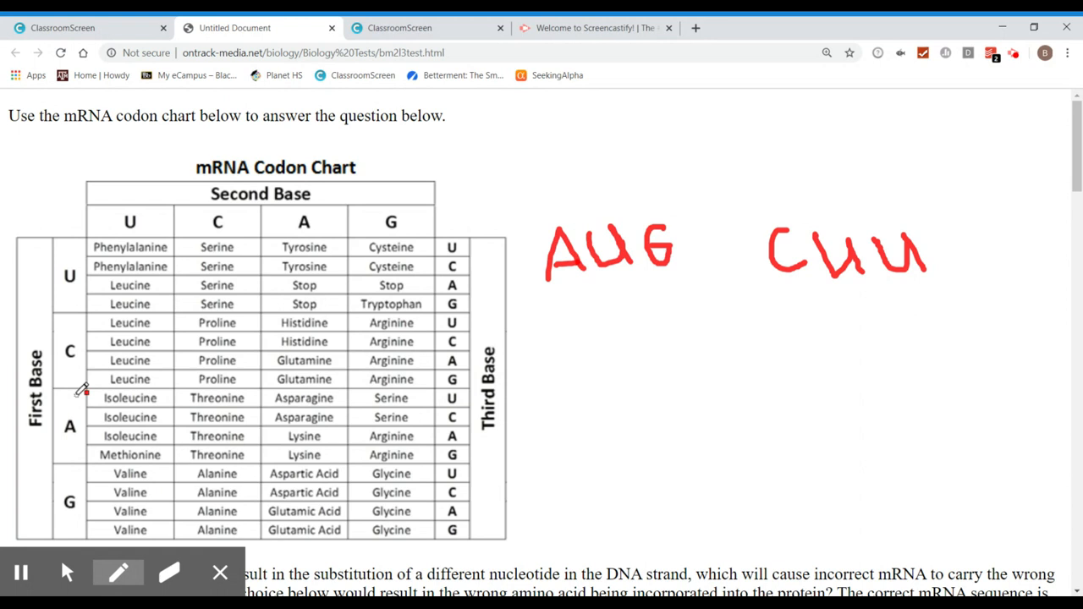
mouse_move(558, 267)
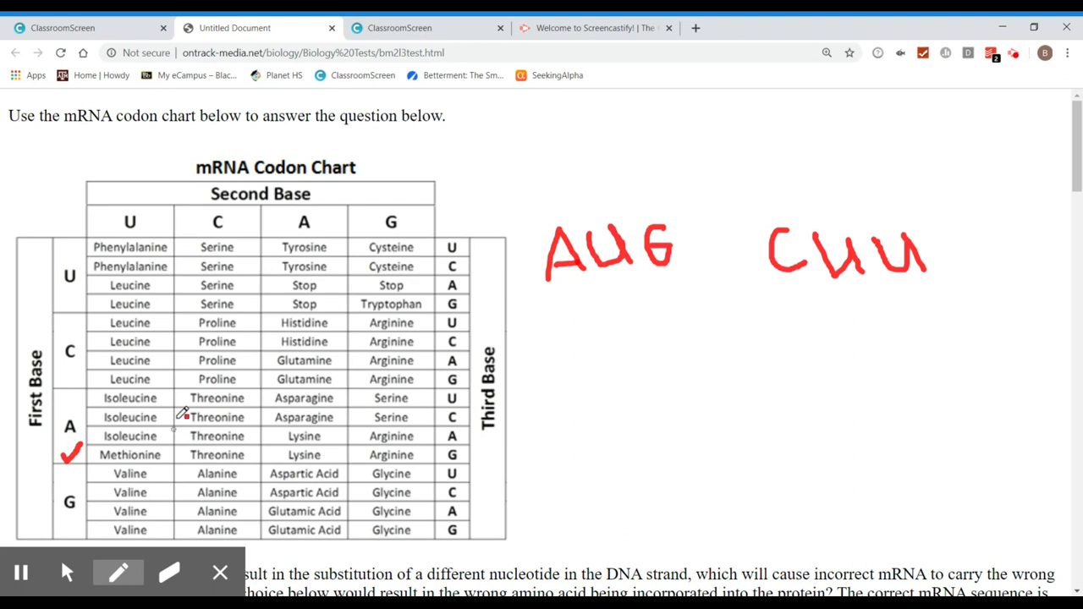
mouse_move(330, 414)
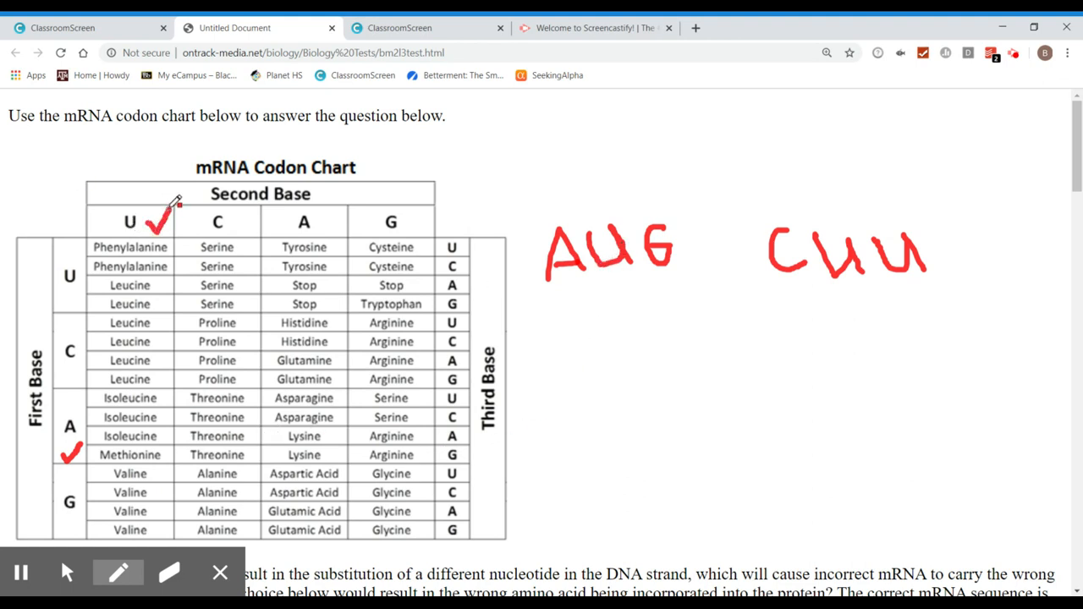
mouse_move(98, 398)
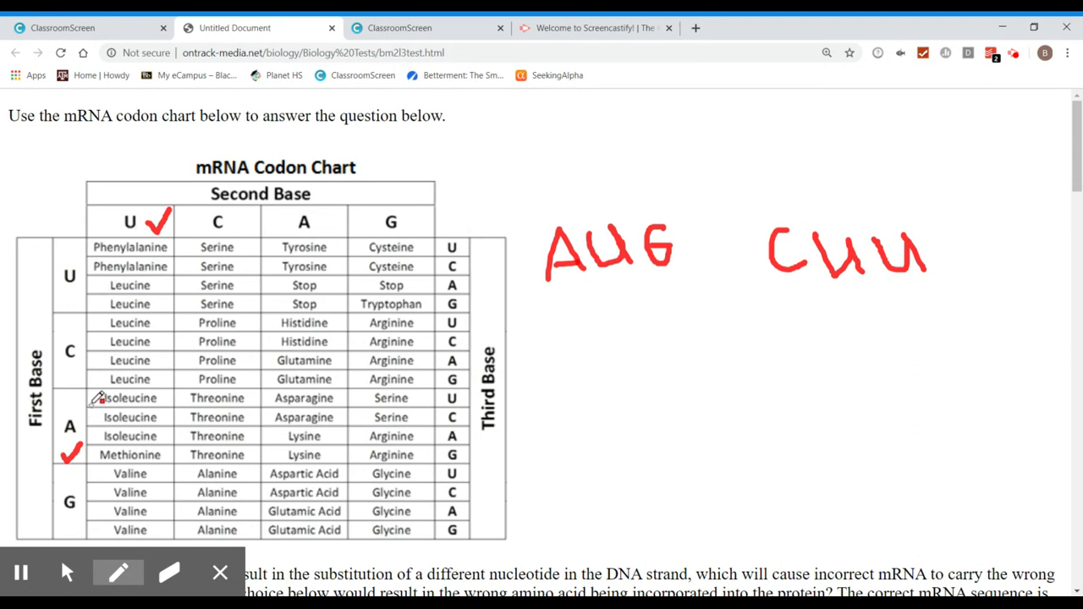
Box the A/U block cells from Isoleucine to Methionine in red, then switch to the eraser
drag(88, 397, 93, 456)
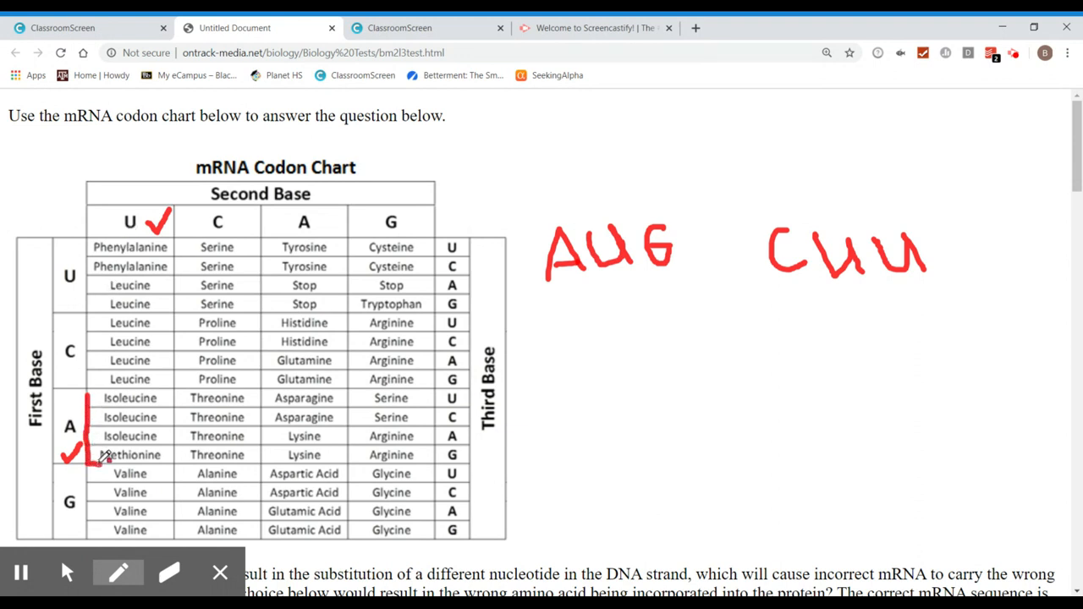
drag(94, 460, 178, 390)
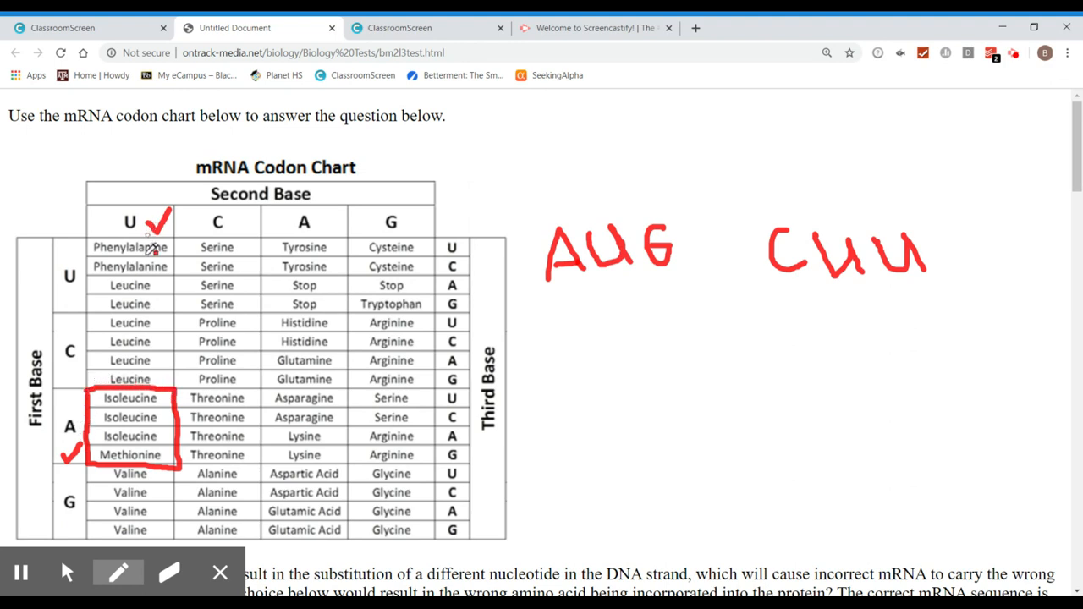
mouse_move(669, 272)
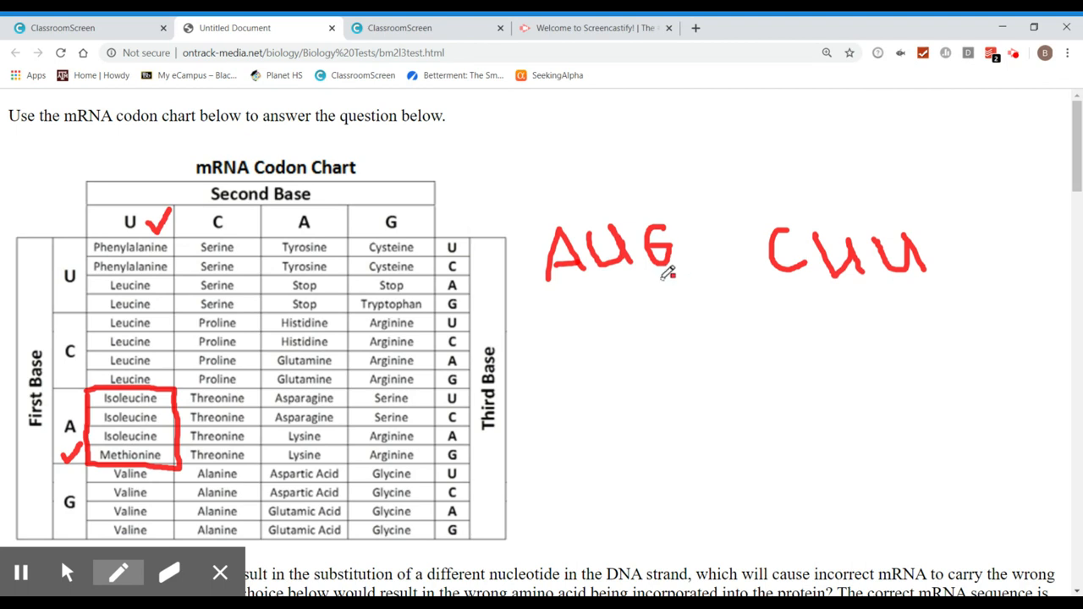
mouse_move(471, 405)
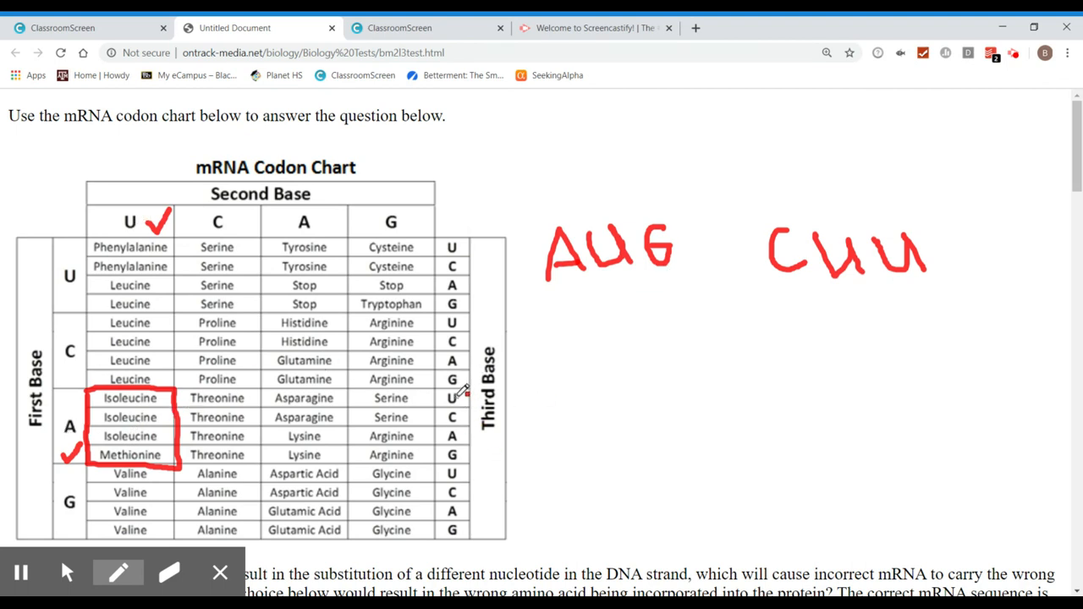
mouse_move(465, 448)
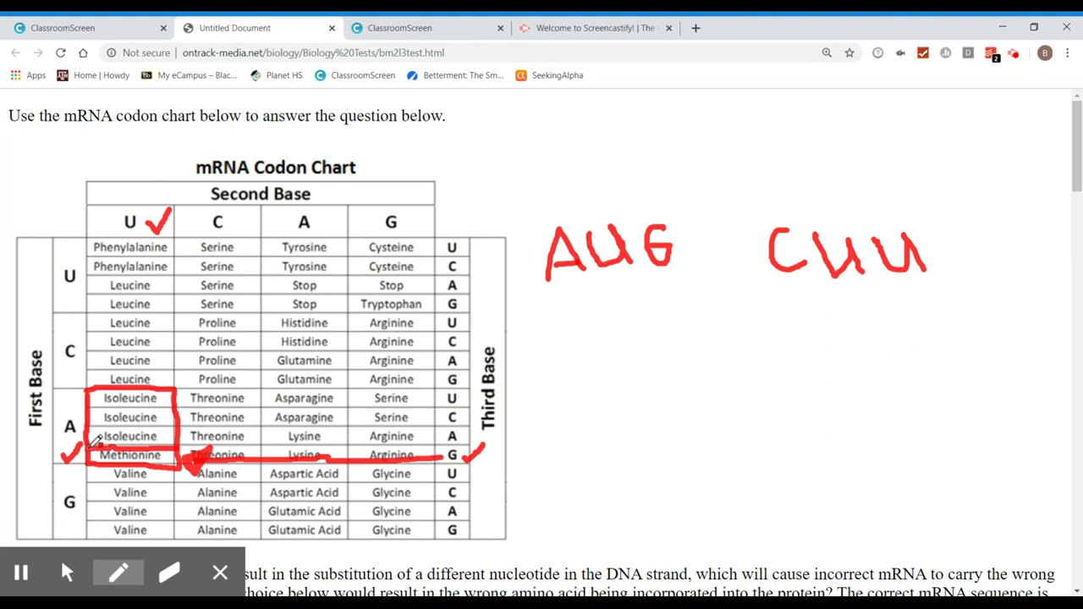
mouse_move(211, 543)
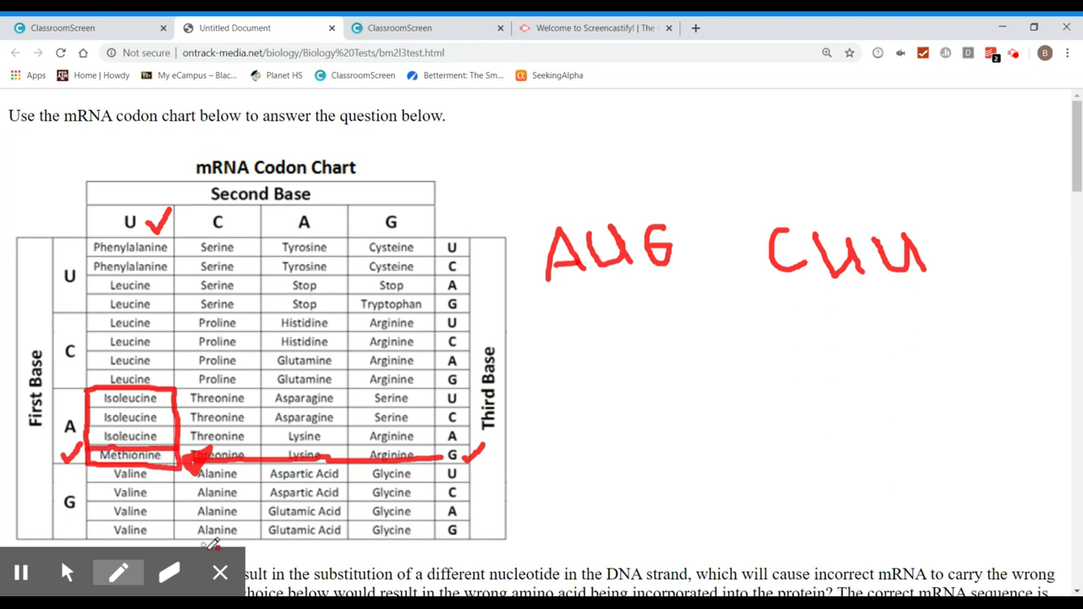
click(169, 572)
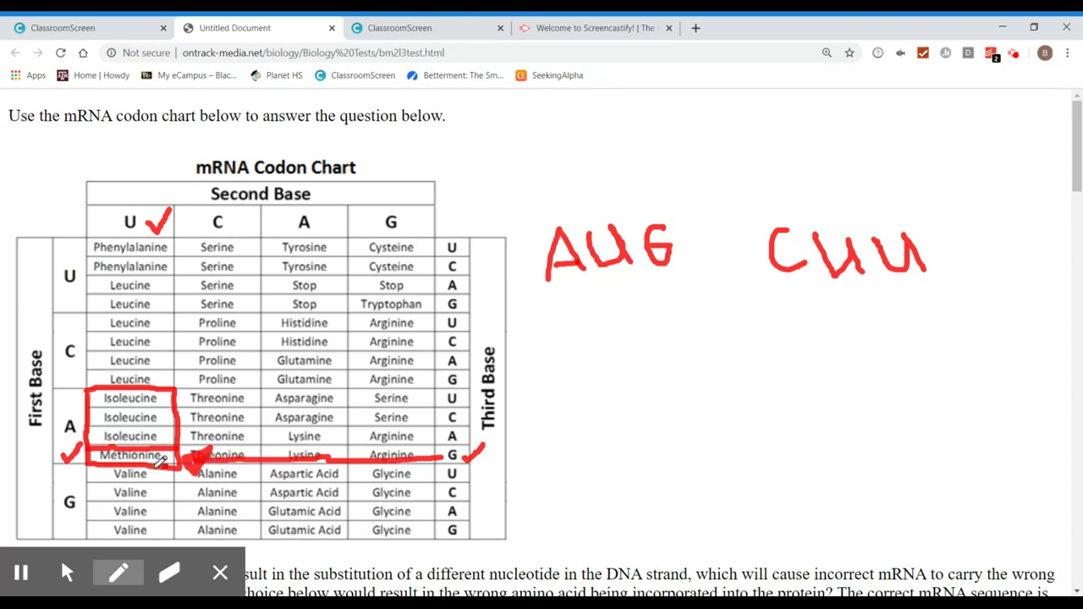
click(169, 572)
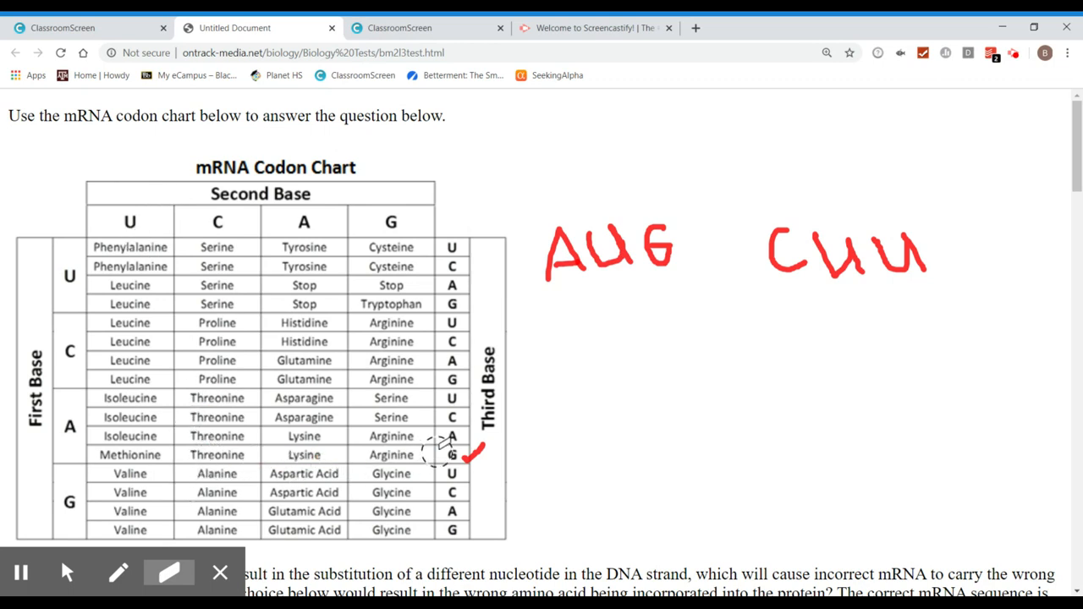
Erase the AUG marks, check U as second base and box the Leucine cells in the C block
click(119, 572)
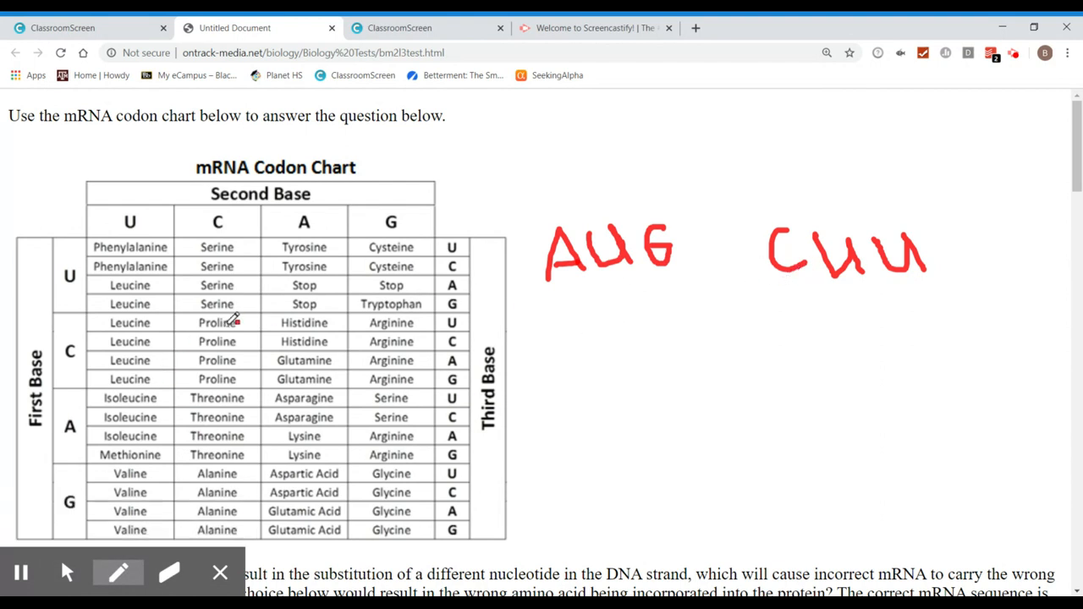
drag(85, 339, 71, 386)
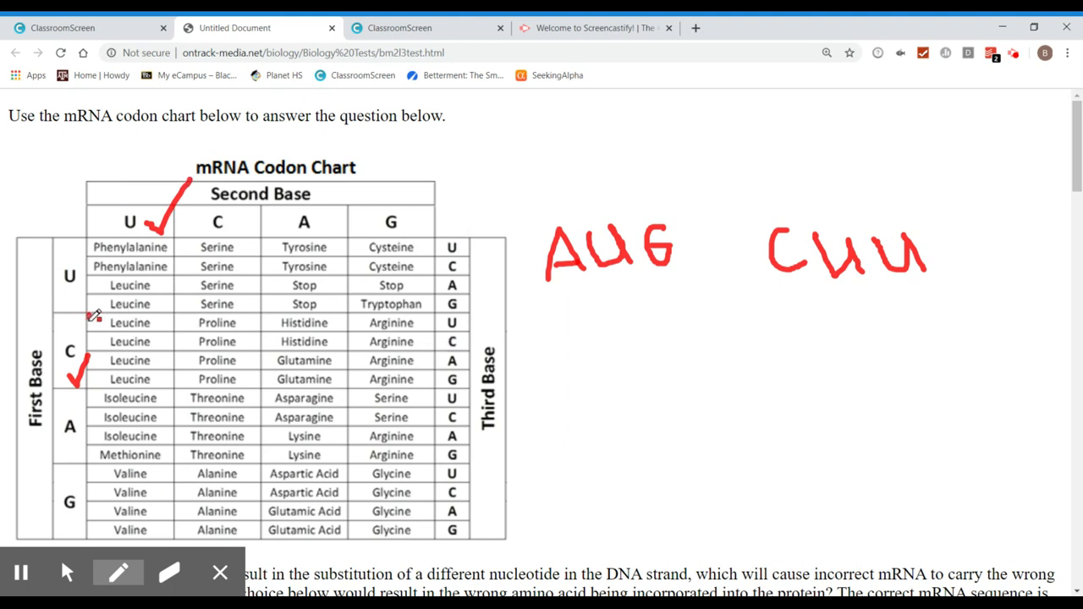
drag(92, 315, 149, 389)
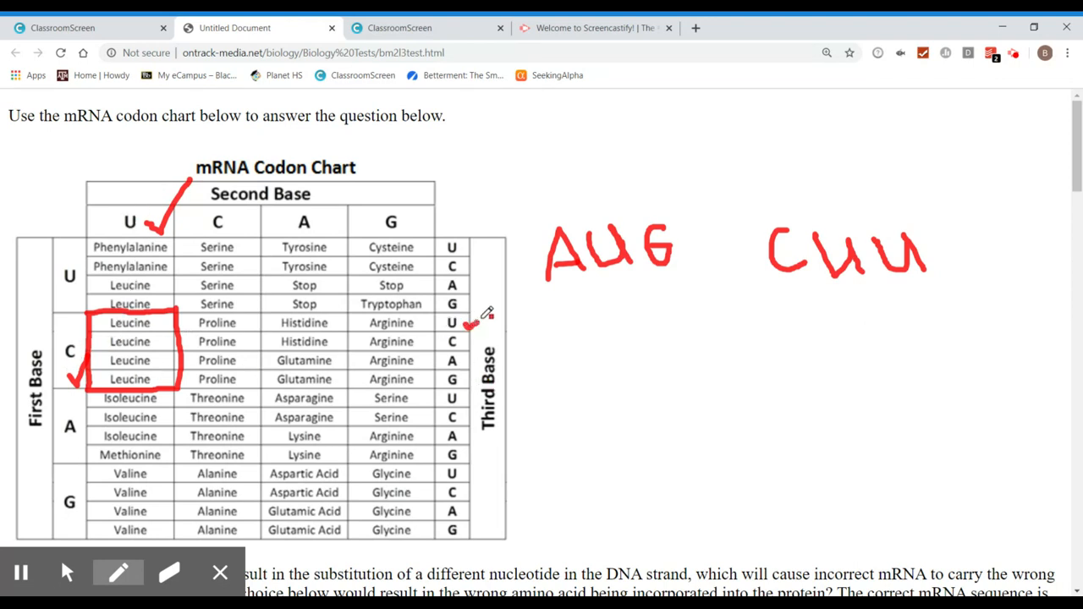
Draw red lines linking third base U across to Leucine
drag(389, 322, 488, 320)
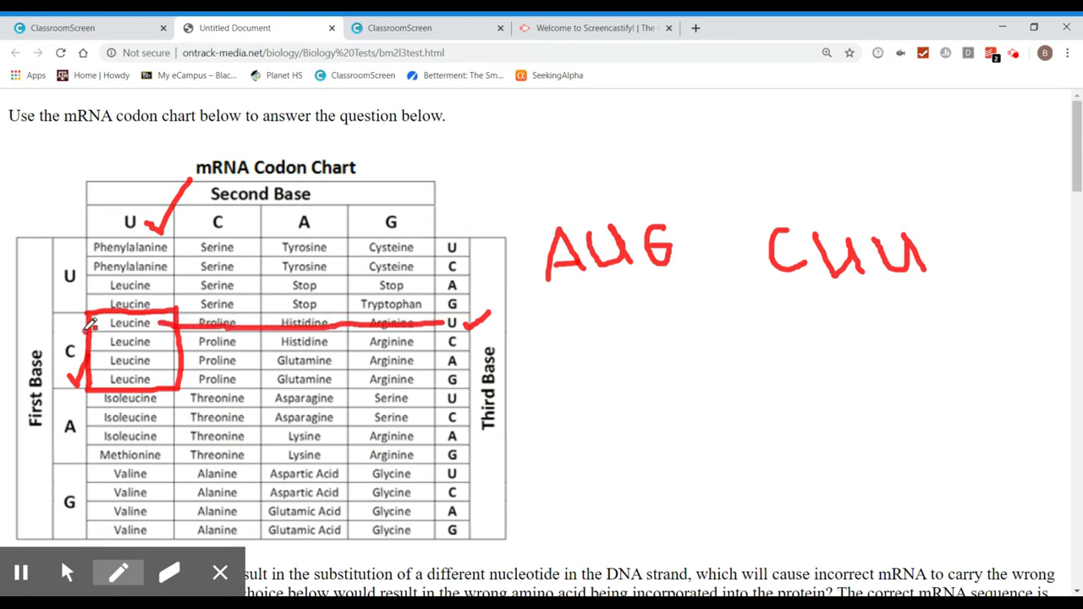
drag(81, 325, 183, 325)
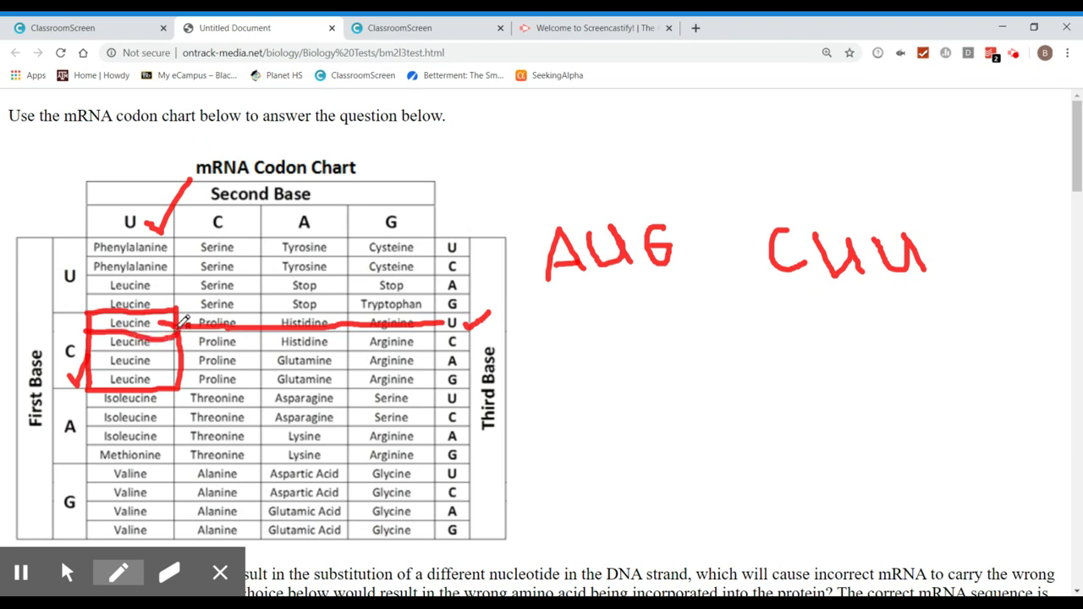
click(119, 572)
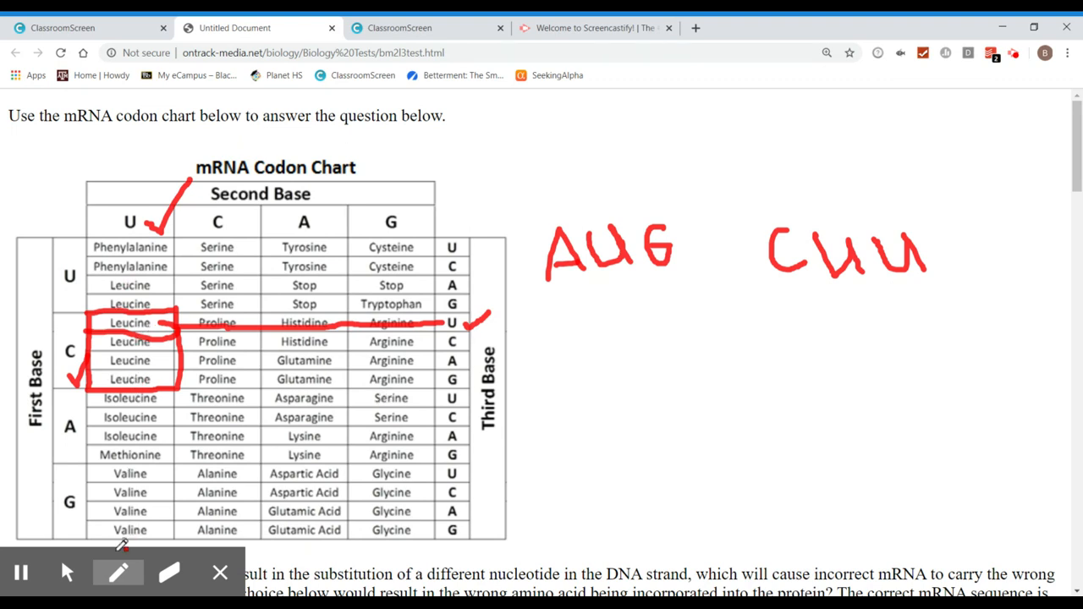
Draw a red rectangle around the 'mRNA Codon Chart' heading
click(118, 572)
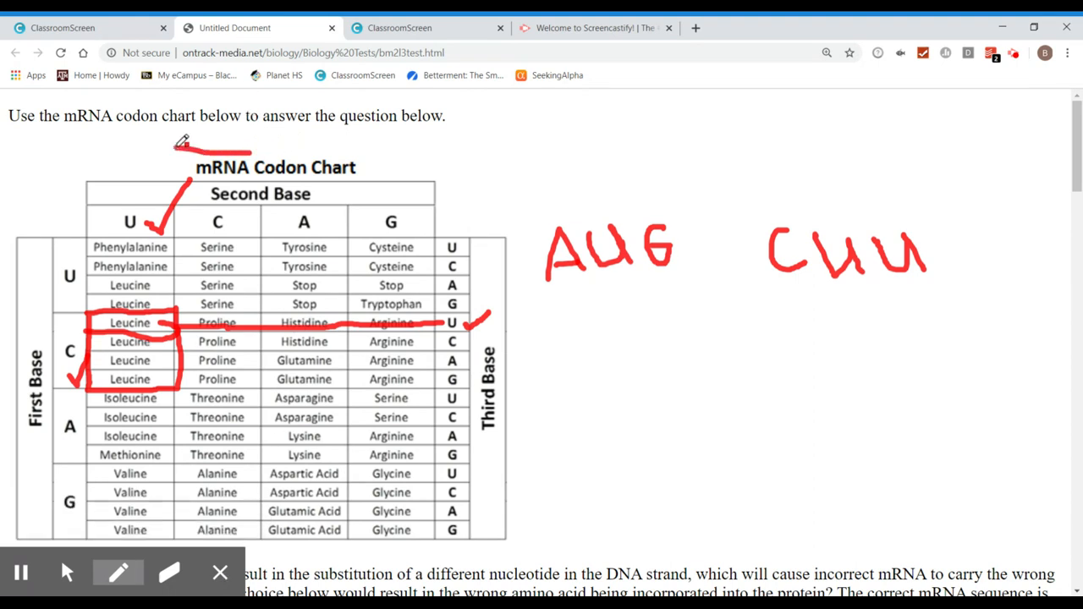
drag(183, 144, 330, 203)
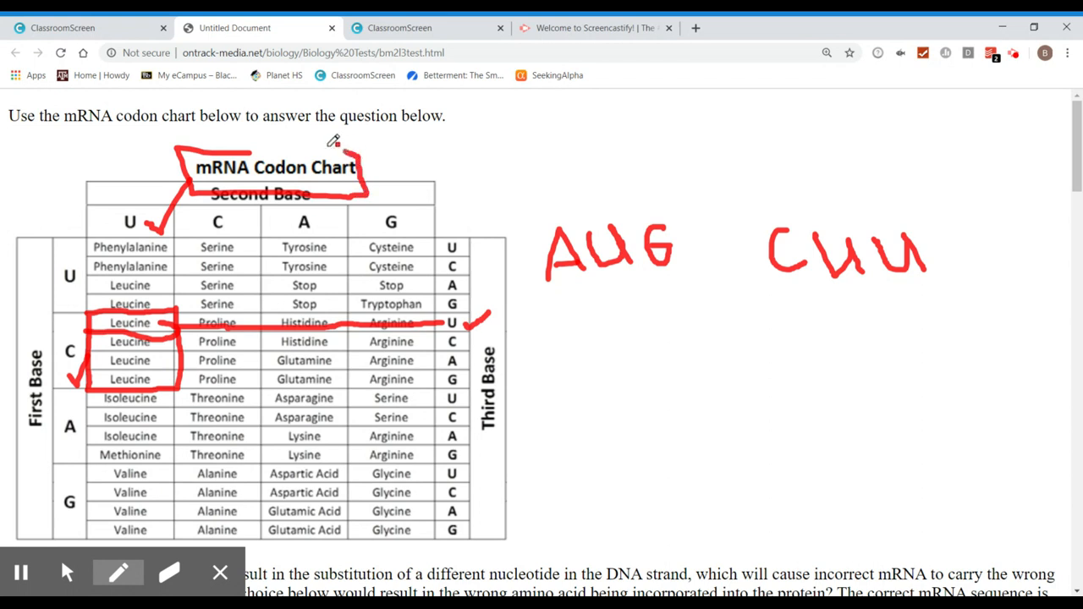